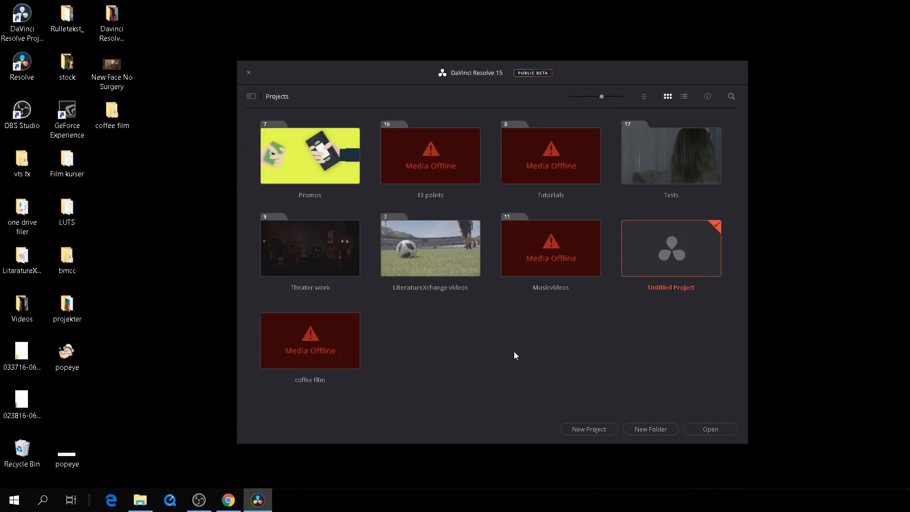
pyautogui.moveTo(588, 429)
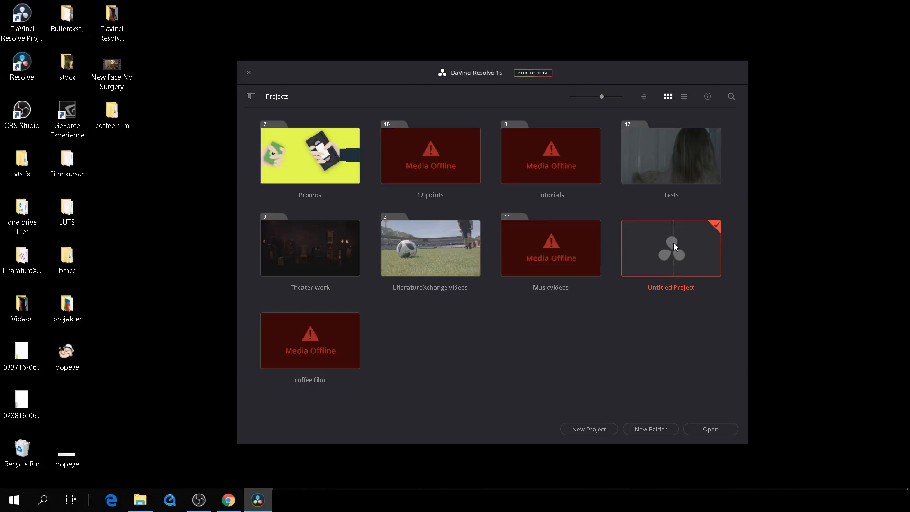
# - Open the Untitled Project from the Project Manager
pyautogui.doubleClick(671, 247)
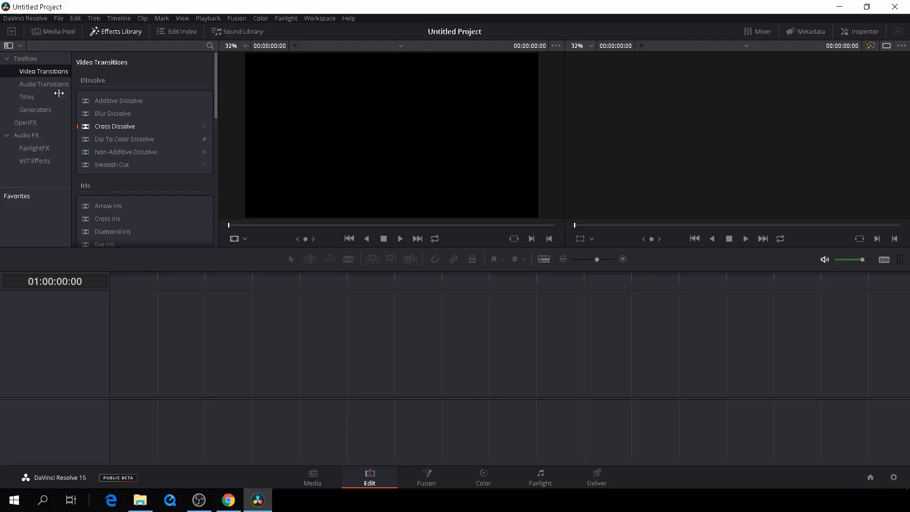
# - In Project Settings, set timeline resolution to 1080 x 1920 and frame rate to 30 fps
pyautogui.click(58, 18)
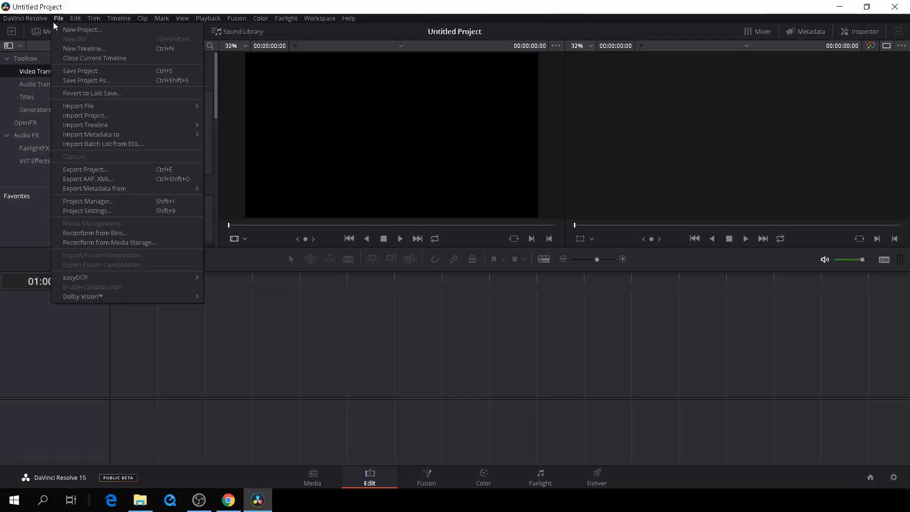
pyautogui.moveTo(88, 201)
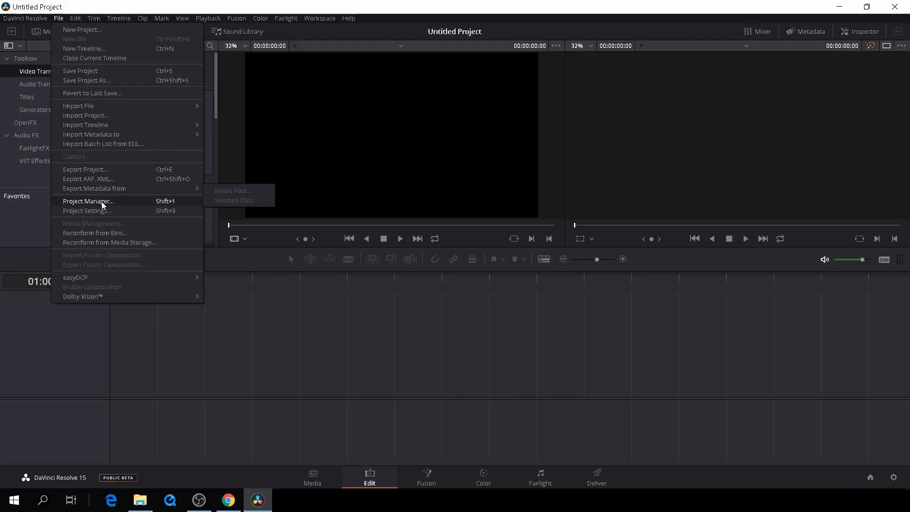
pyautogui.click(87, 210)
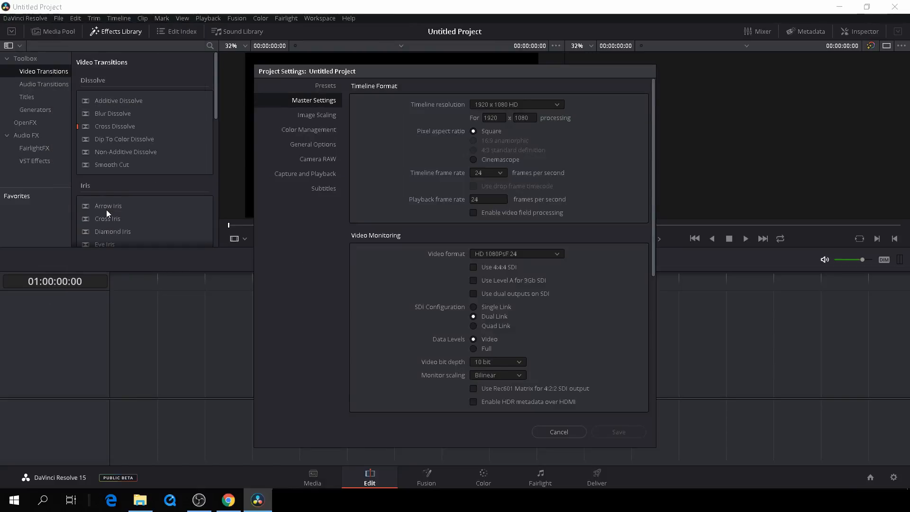
pyautogui.moveTo(112, 225)
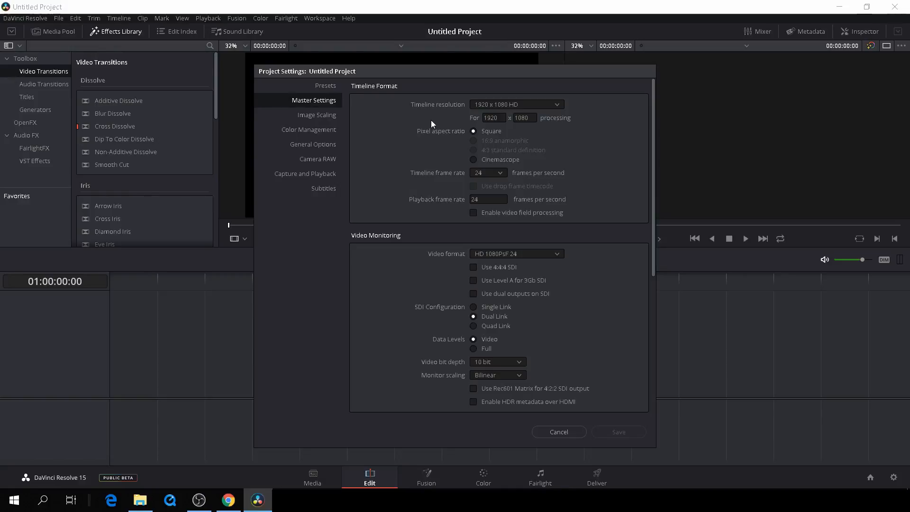
pyautogui.click(492, 118)
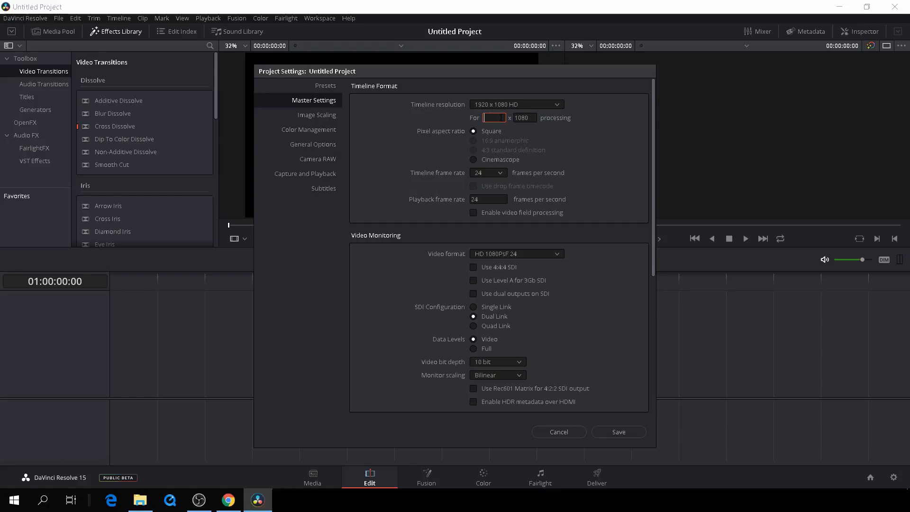
pyautogui.write('1080')
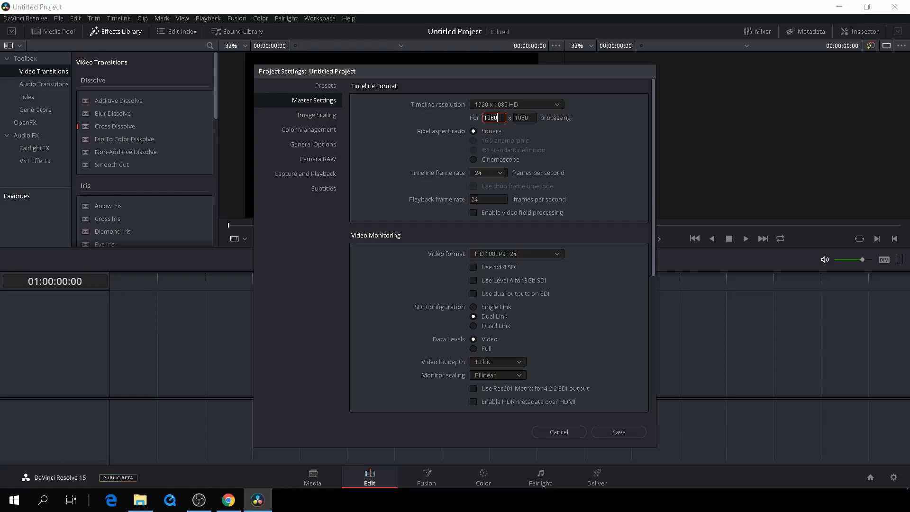
pyautogui.click(523, 117)
pyautogui.write('1920')
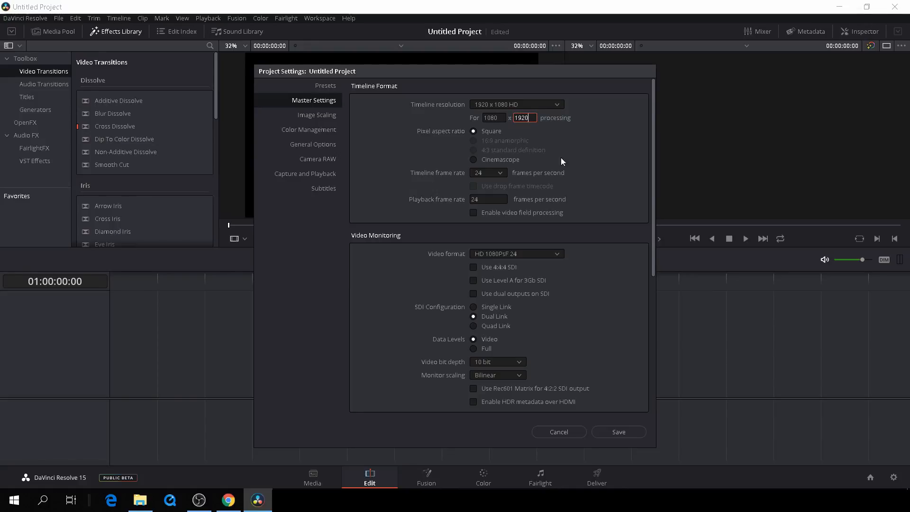
pyautogui.moveTo(503, 176)
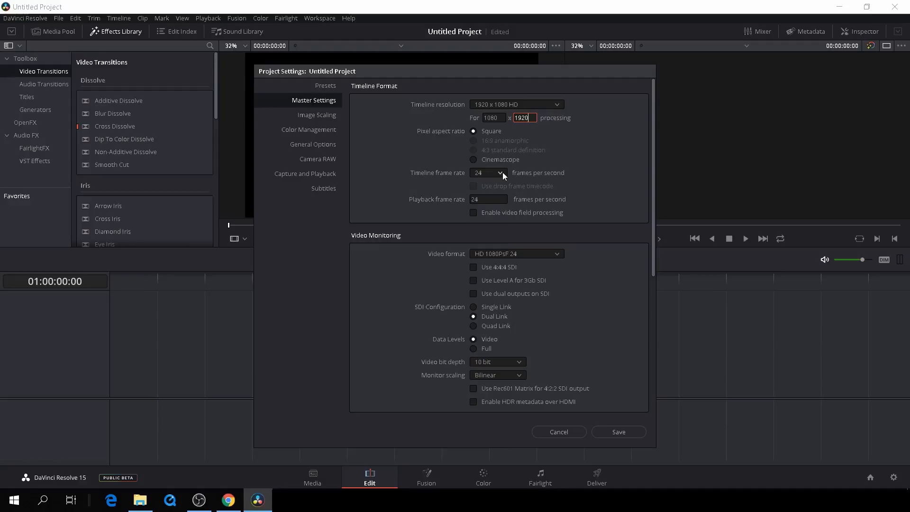
pyautogui.click(499, 173)
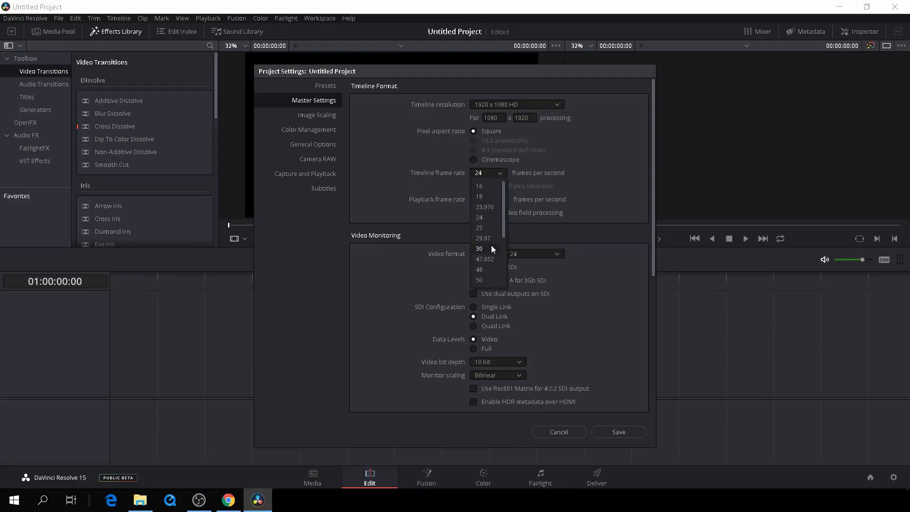
pyautogui.click(479, 249)
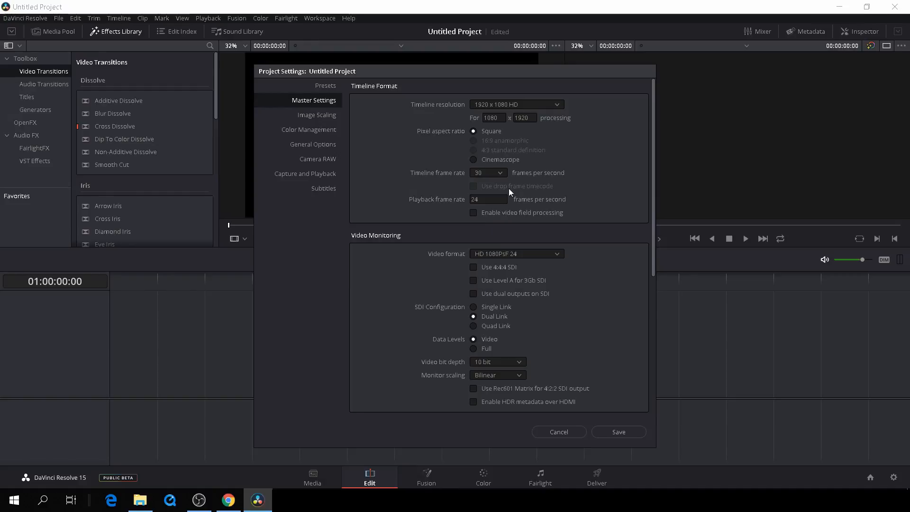
pyautogui.moveTo(571, 234)
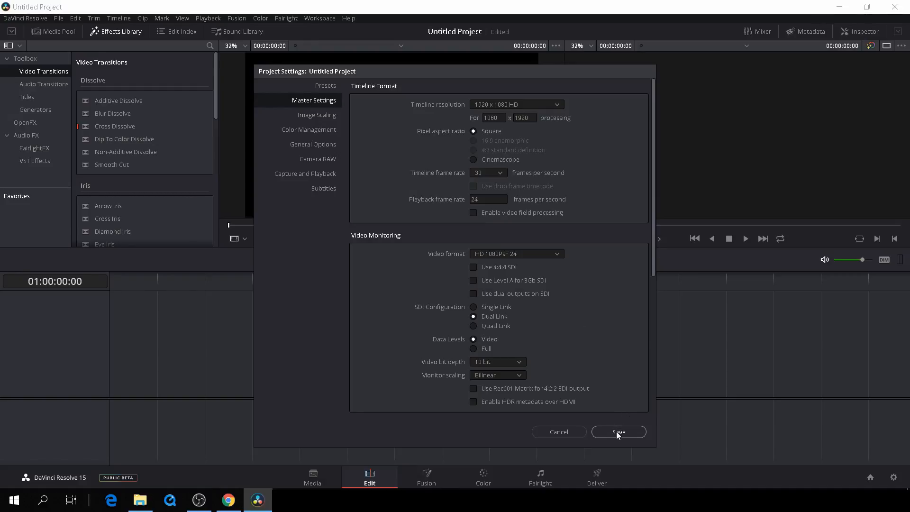
# - Save the vertical project settings so the viewer shows a portrait frame
pyautogui.click(617, 432)
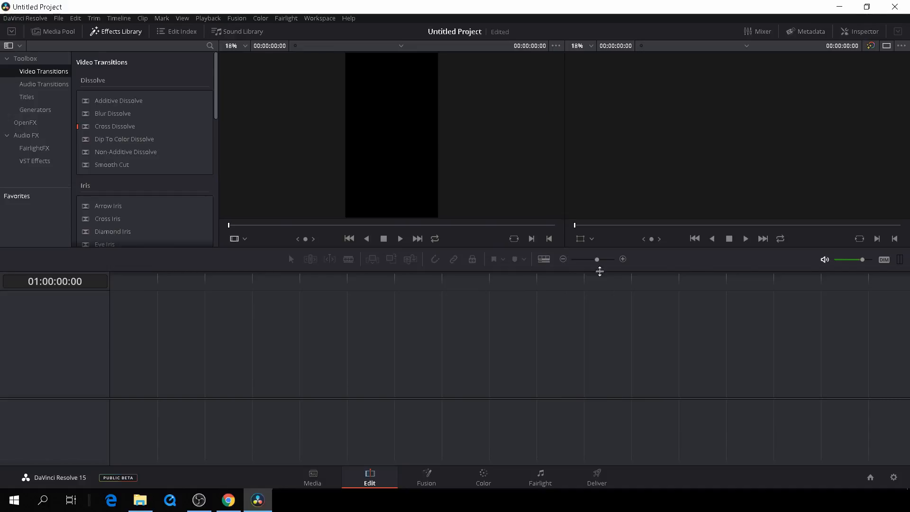
pyautogui.moveTo(348, 124)
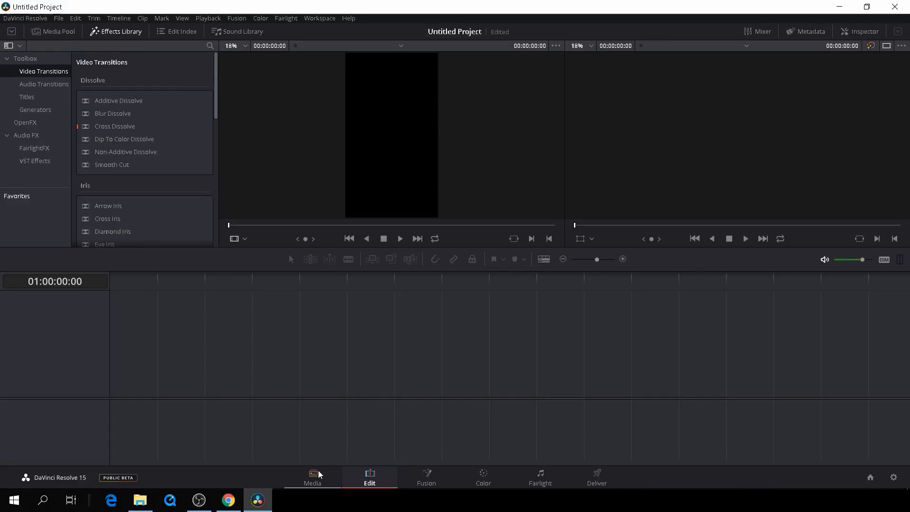
# - On the Media page, browse C: drive to the user's Desktop folder holding the tutorial clip
pyautogui.click(312, 477)
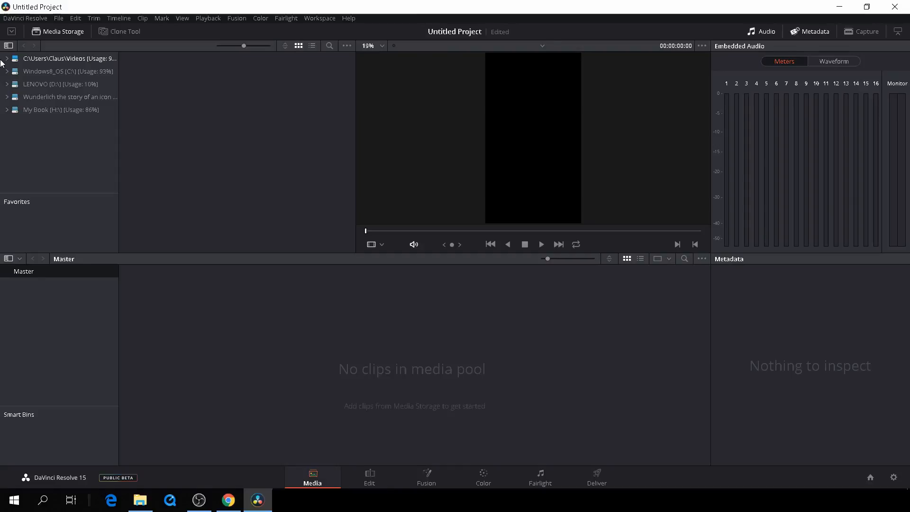
pyautogui.click(7, 59)
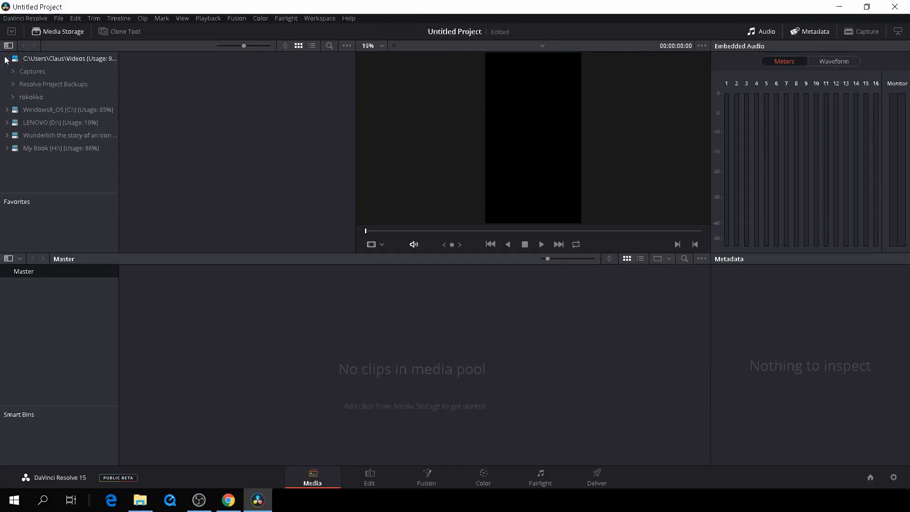
pyautogui.click(6, 59)
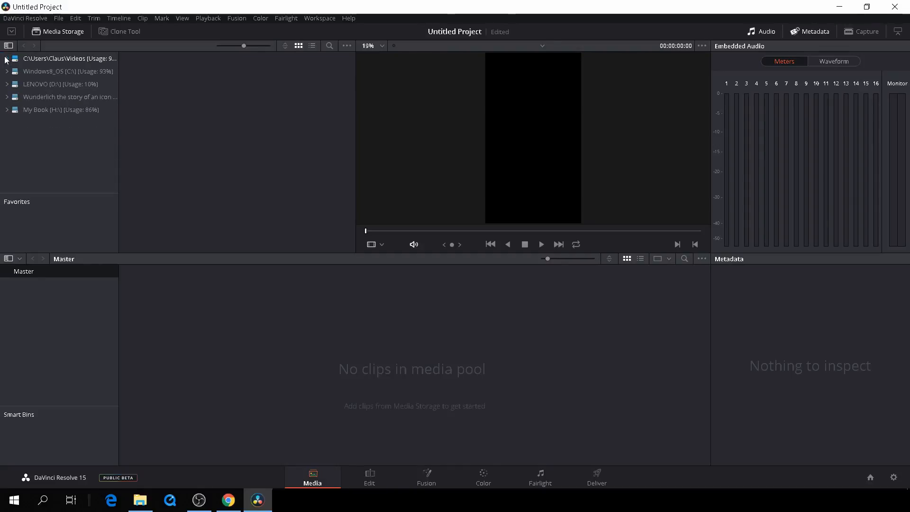
pyautogui.click(7, 71)
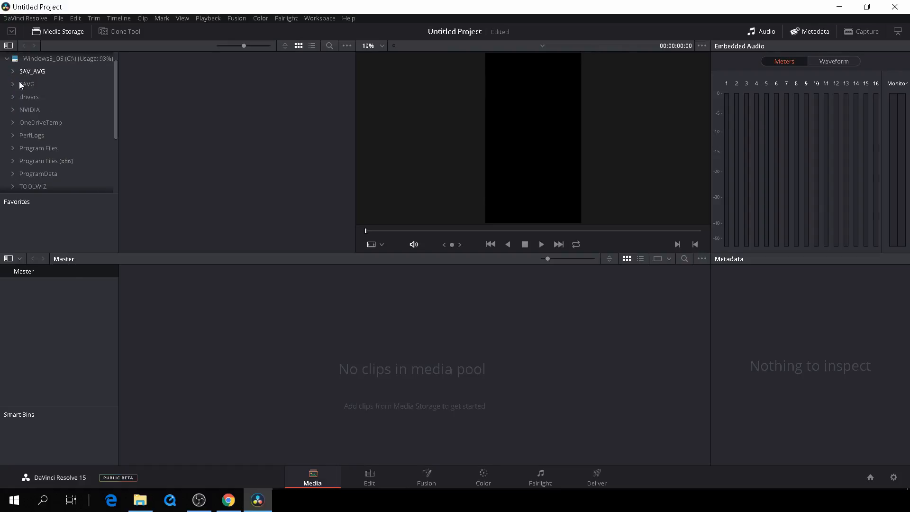
pyautogui.scroll(-3)
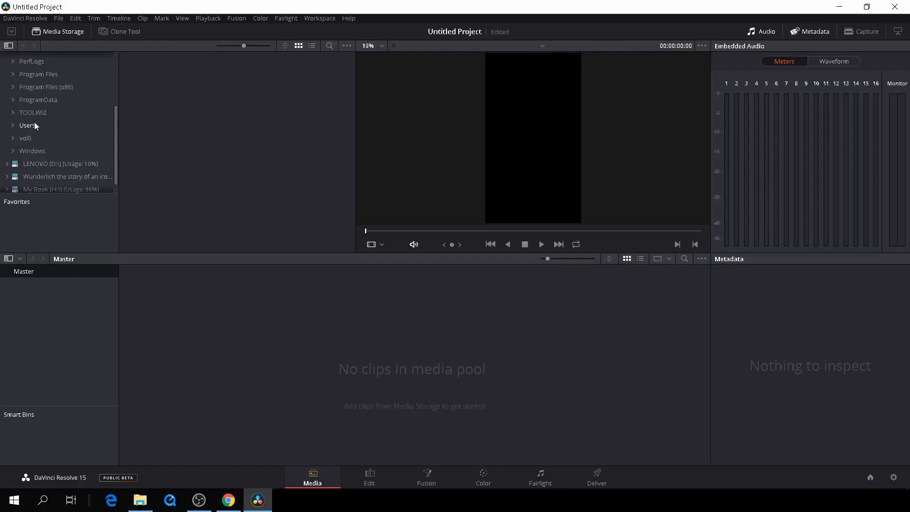
pyautogui.click(27, 125)
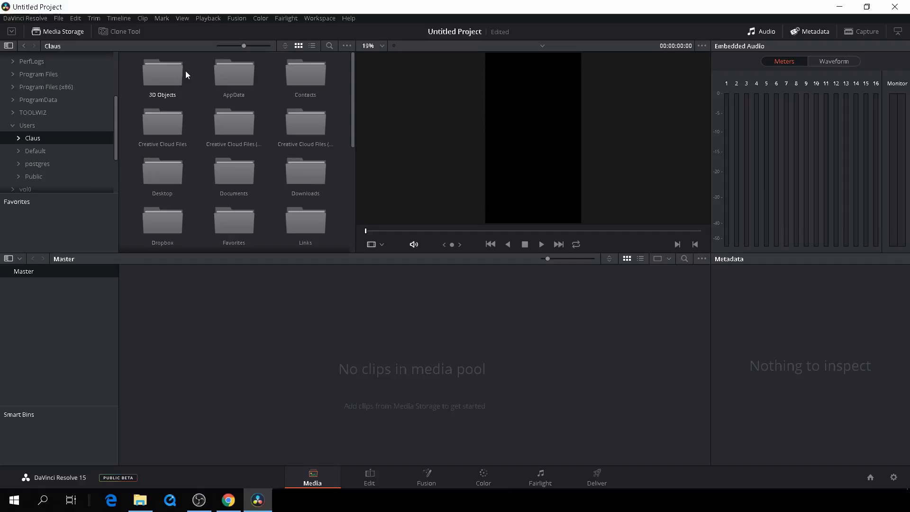
pyautogui.scroll(-3)
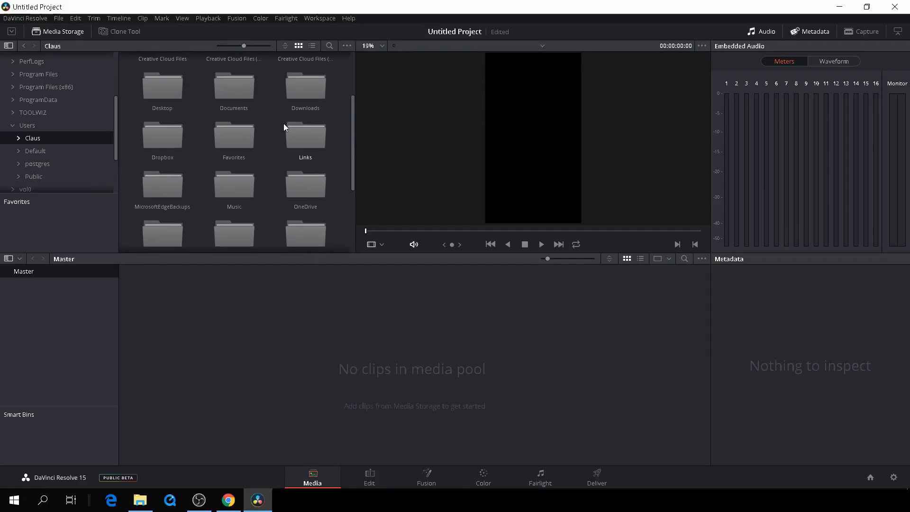
pyautogui.scroll(-3)
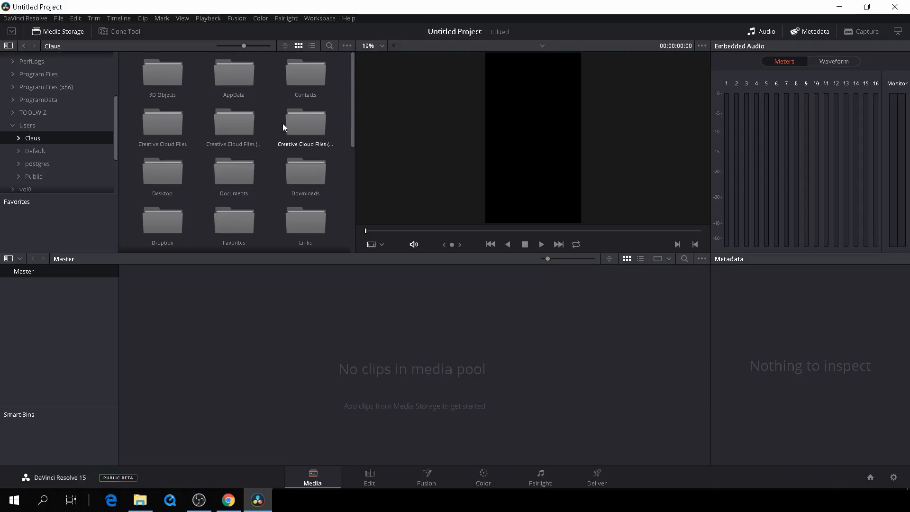
pyautogui.click(162, 172)
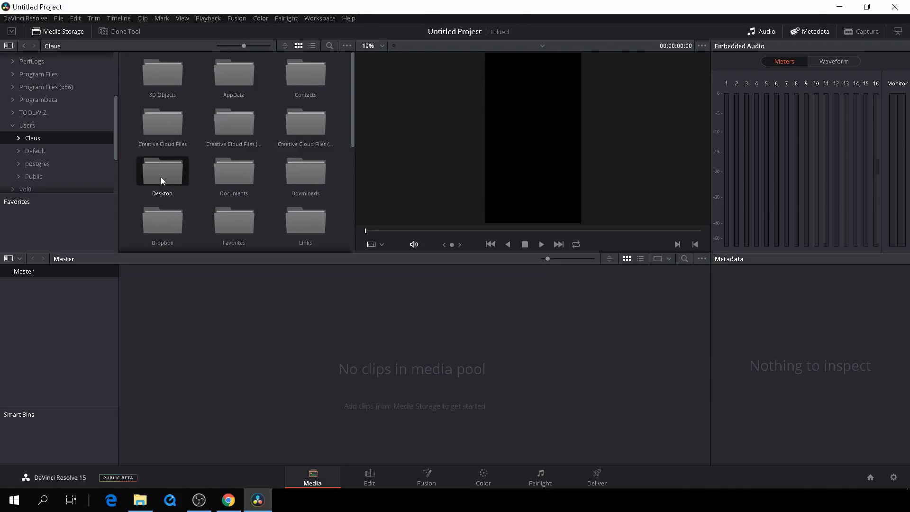
pyautogui.doubleClick(162, 171)
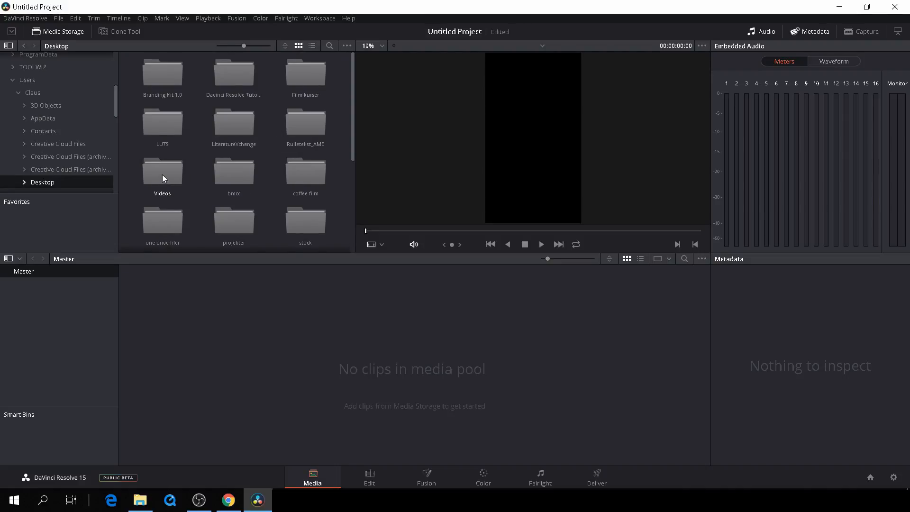
pyautogui.moveTo(180, 173)
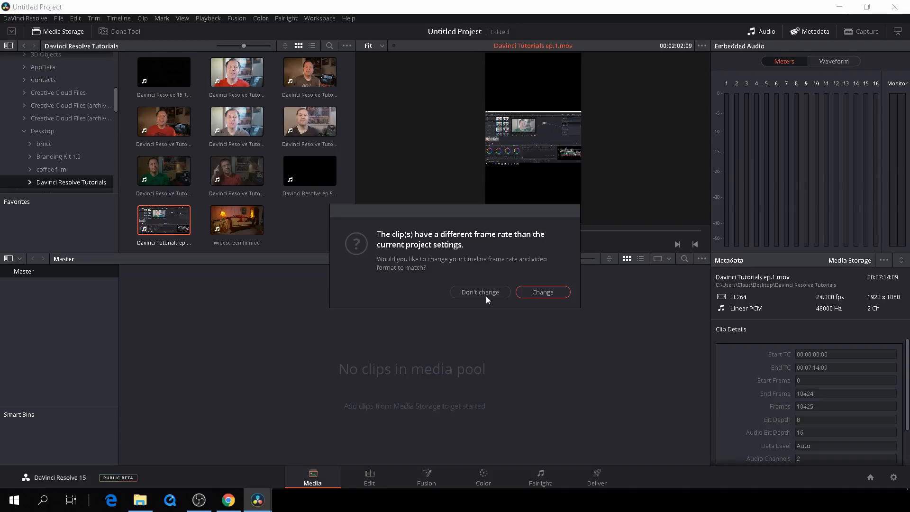
pyautogui.moveTo(480, 293)
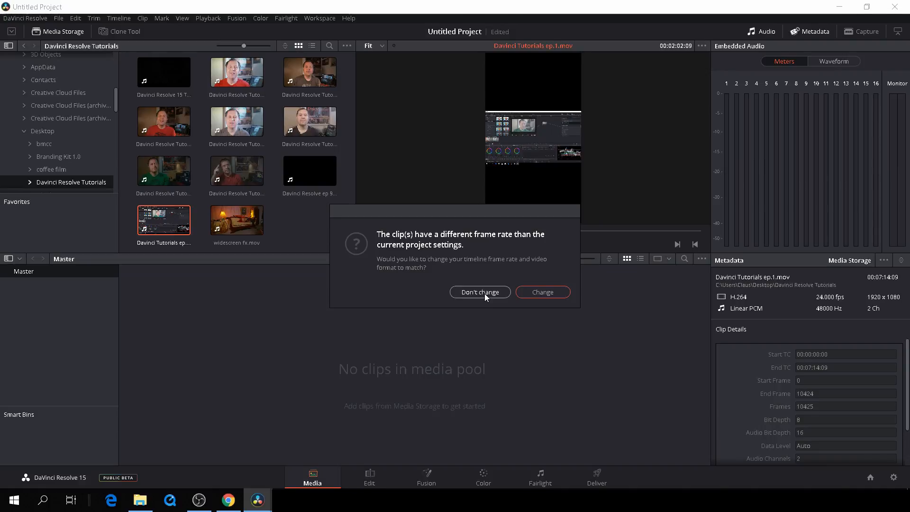
# - Add Davinci Tutorials ep.1.mov keeping the project frame rate, then return to the Edit page
pyautogui.click(480, 292)
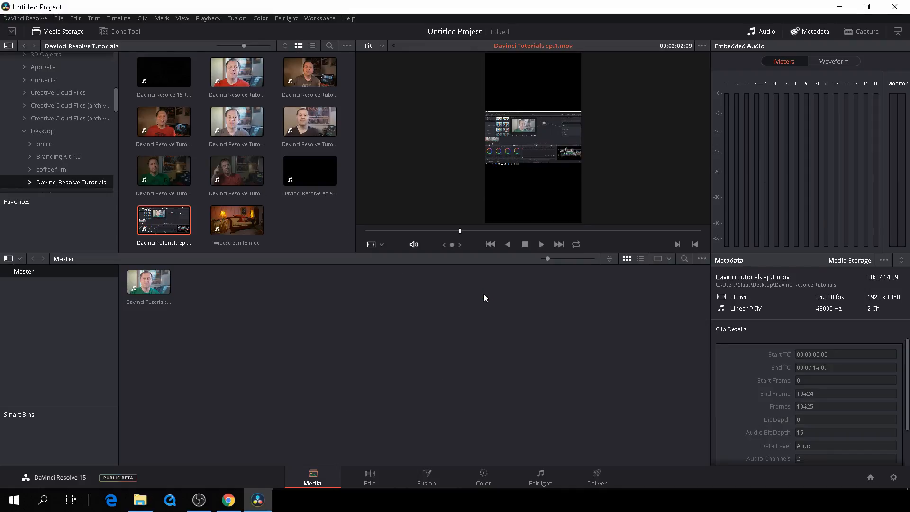
pyautogui.click(369, 476)
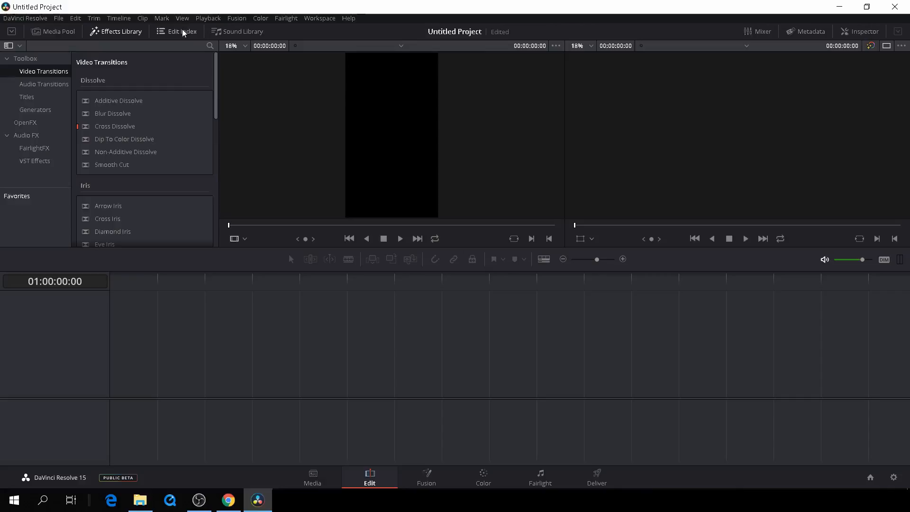
# - Show the Media Pool so the tutorial clip can be dragged into a new Timeline 1
pyautogui.click(57, 31)
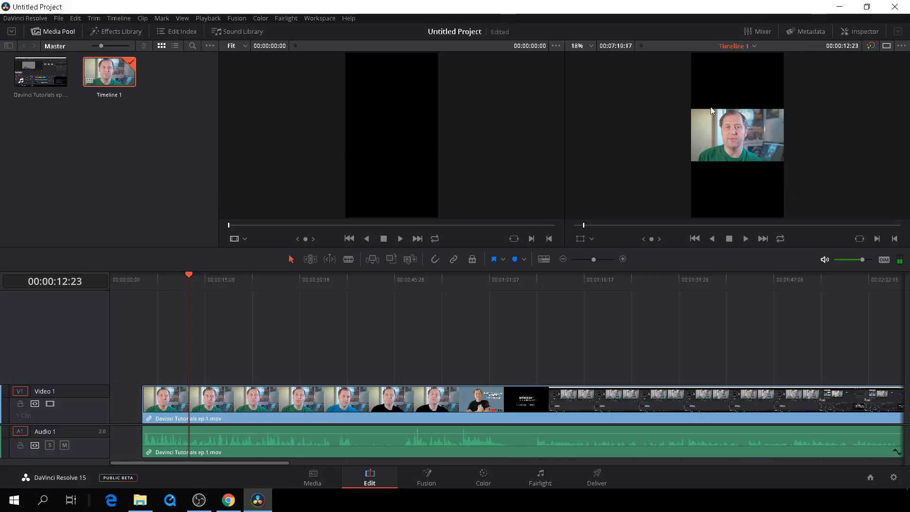
pyautogui.moveTo(707, 180)
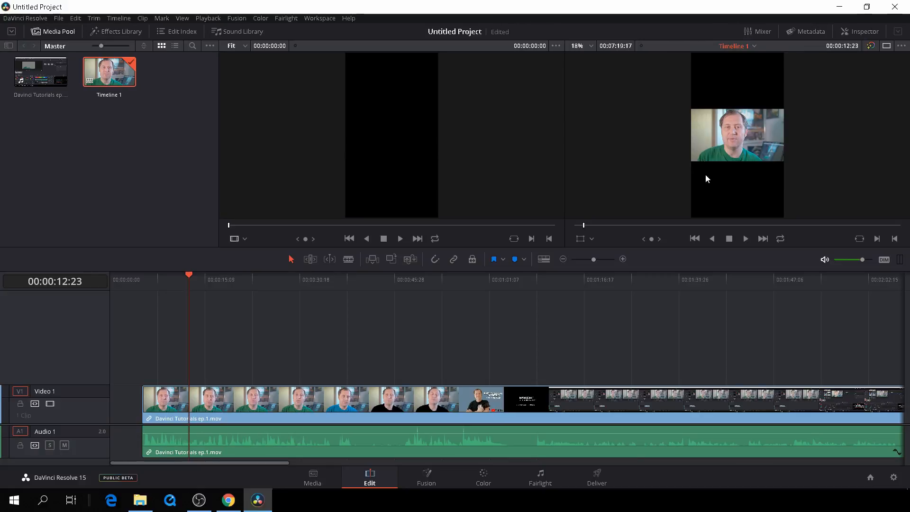
pyautogui.moveTo(796, 190)
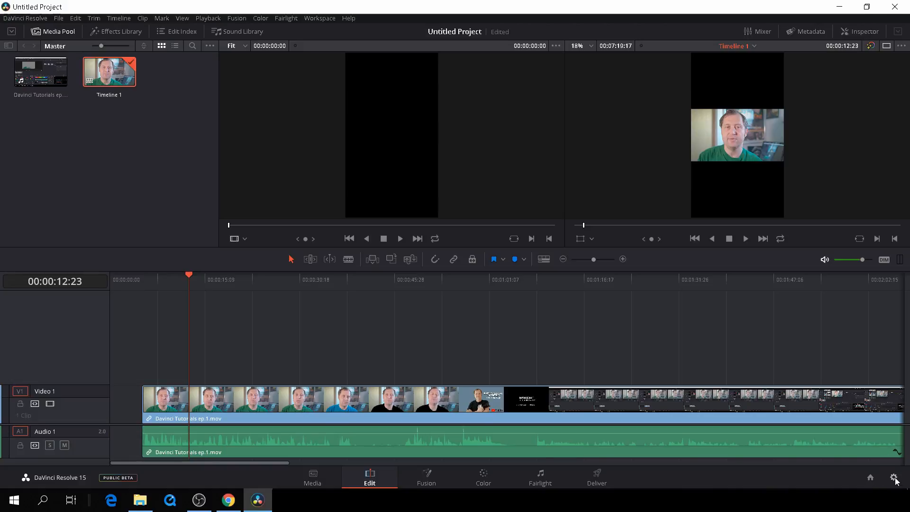
# - Set Image Scaling's mismatched resolution files to Scale full frame with crop
pyautogui.click(896, 477)
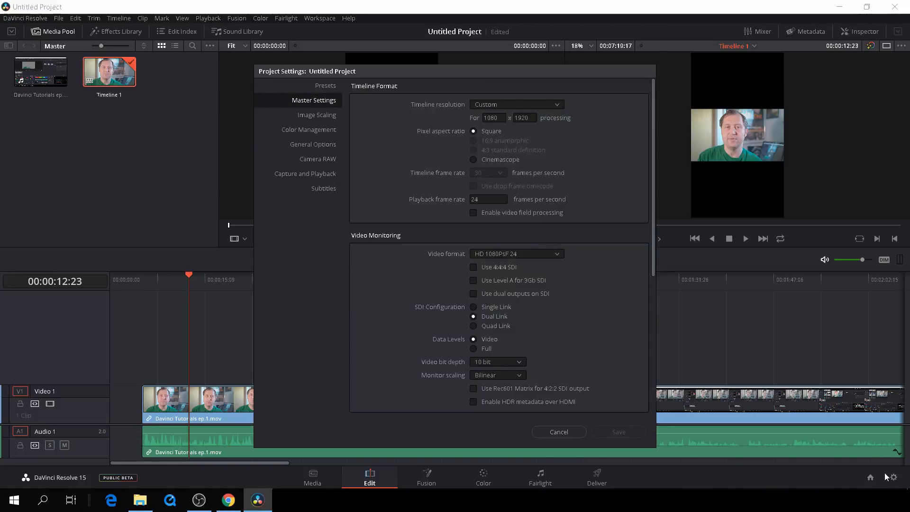
pyautogui.click(316, 115)
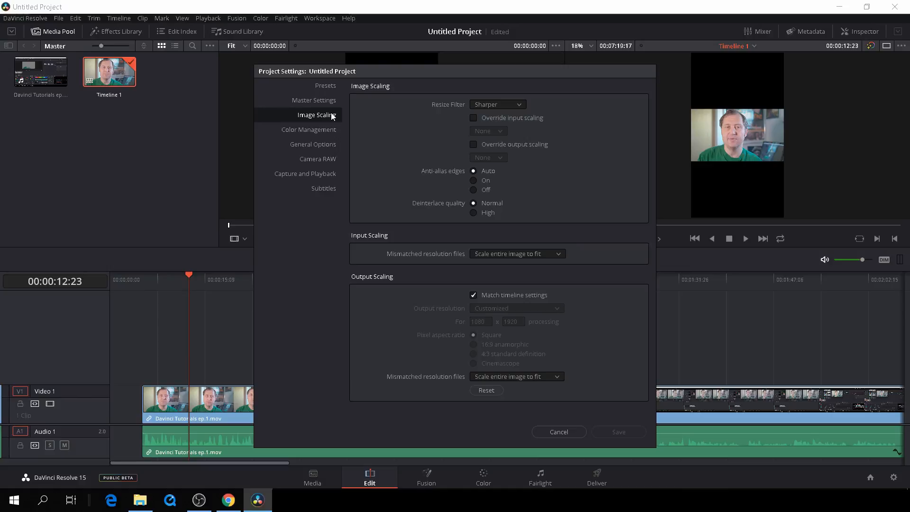
pyautogui.moveTo(600, 273)
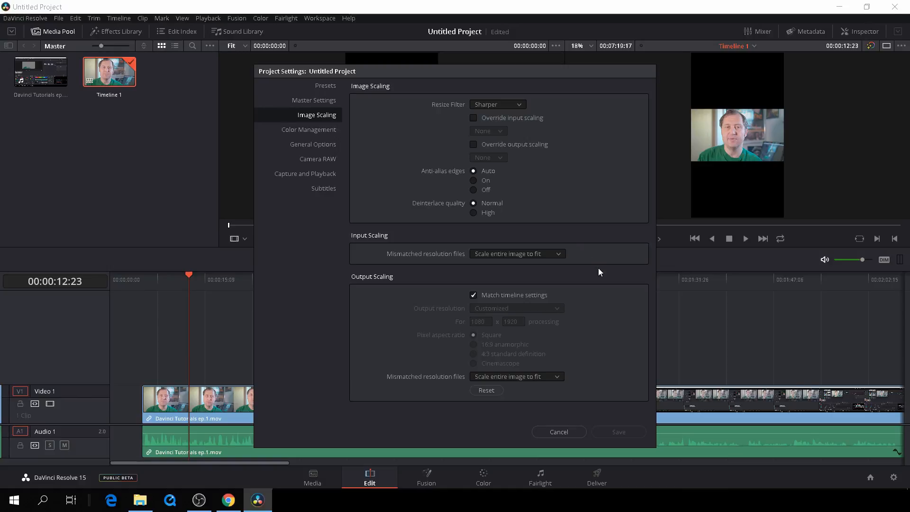
pyautogui.click(516, 254)
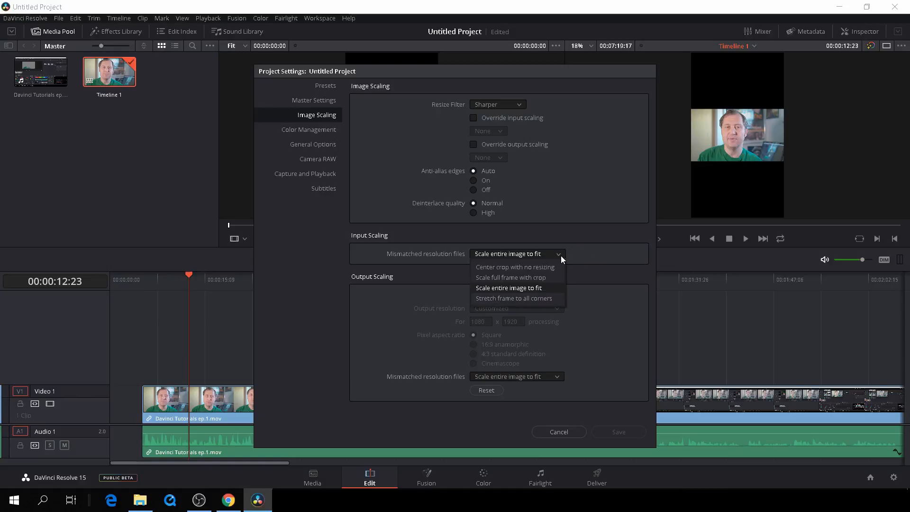
pyautogui.click(511, 277)
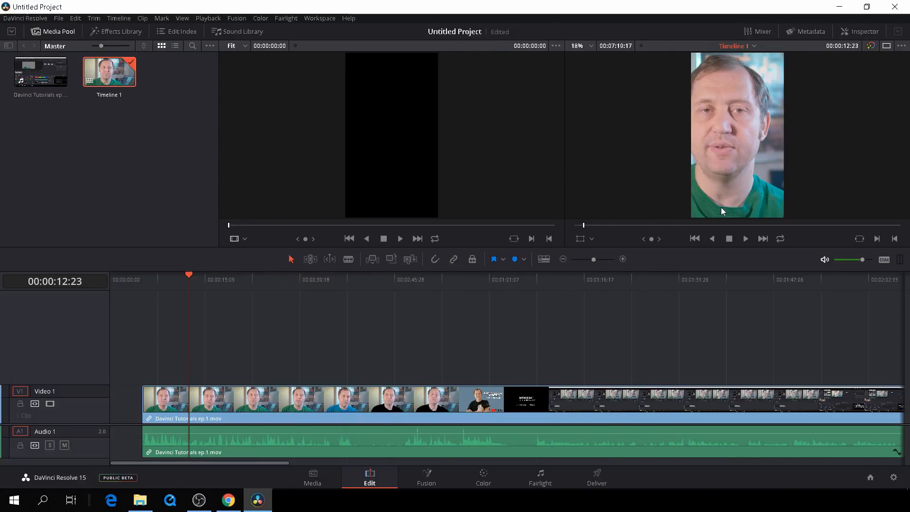
pyautogui.moveTo(692, 177)
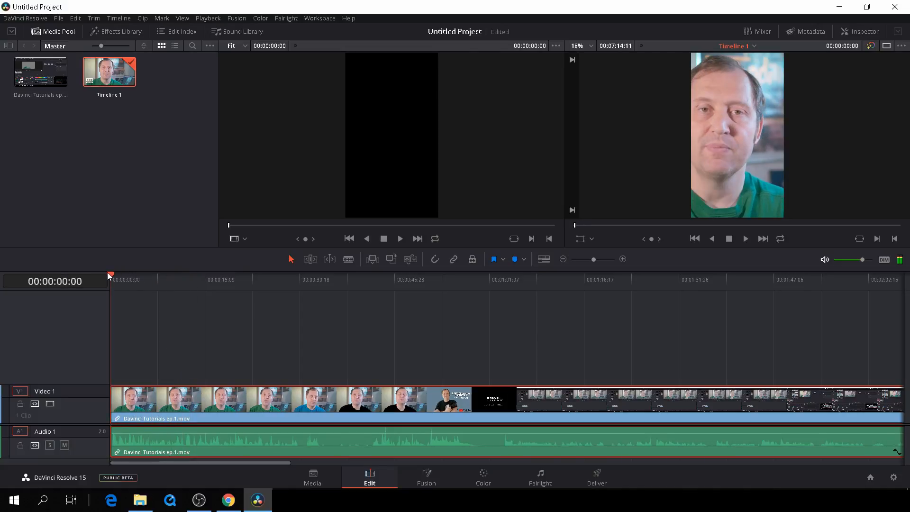
pyautogui.moveTo(706, 178)
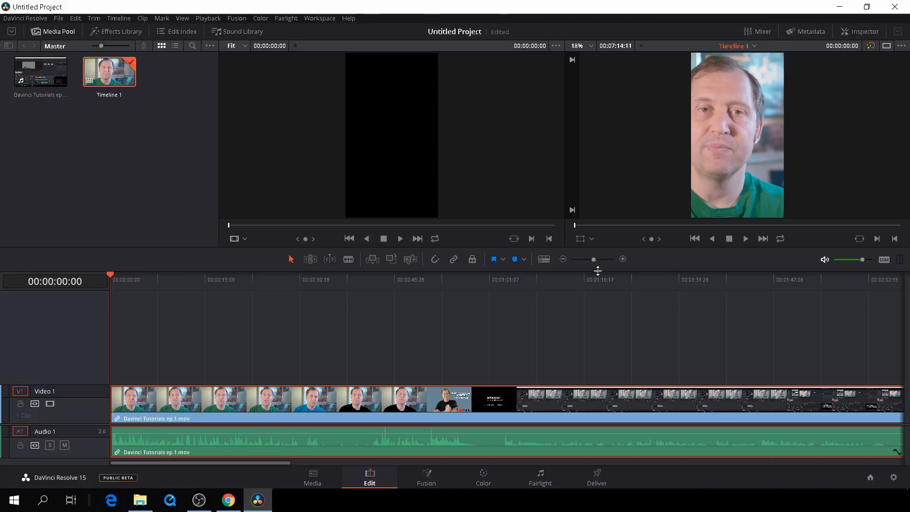
pyautogui.moveTo(539, 247)
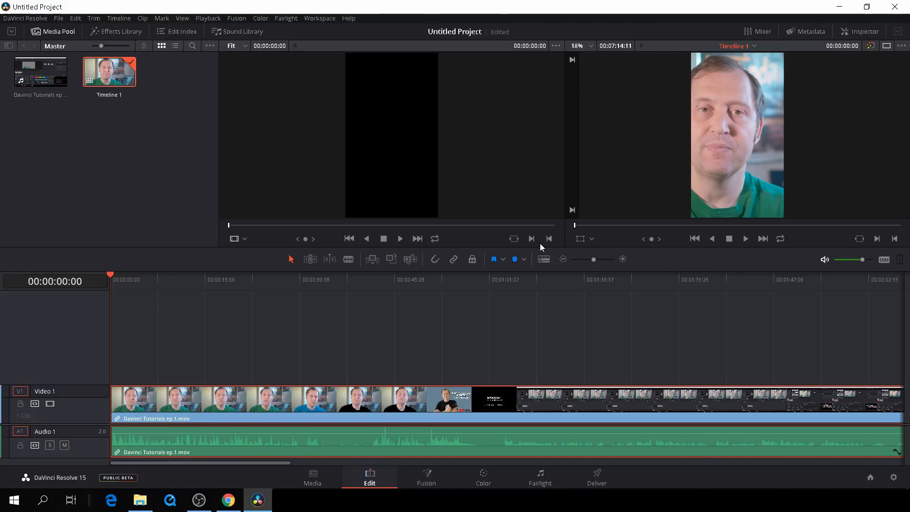
pyautogui.moveTo(523, 300)
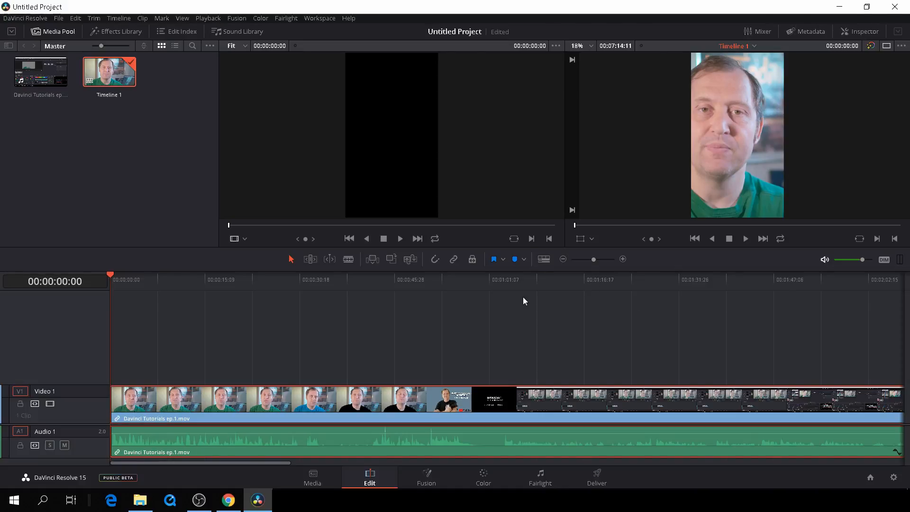
pyautogui.moveTo(869, 37)
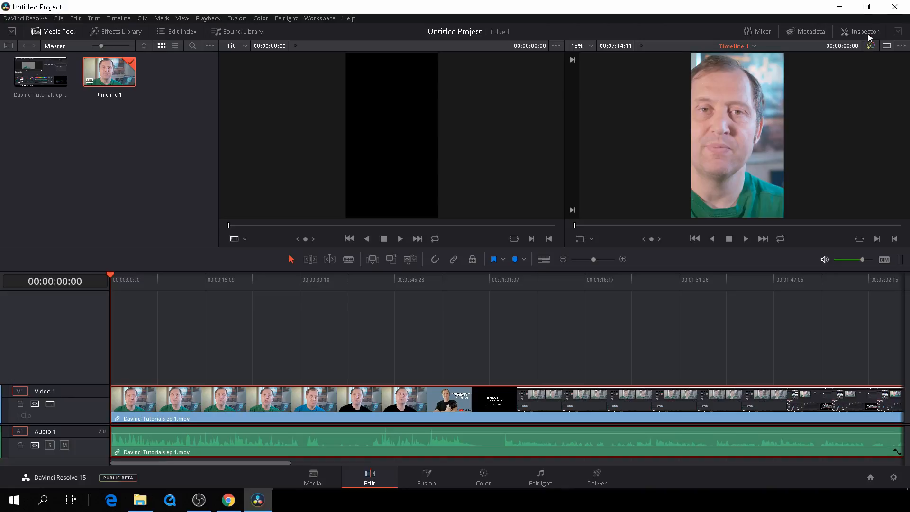
# - In the Inspector, set the clip's zoom to 0.700 and resize the stacked copy on Video 2
pyautogui.click(865, 31)
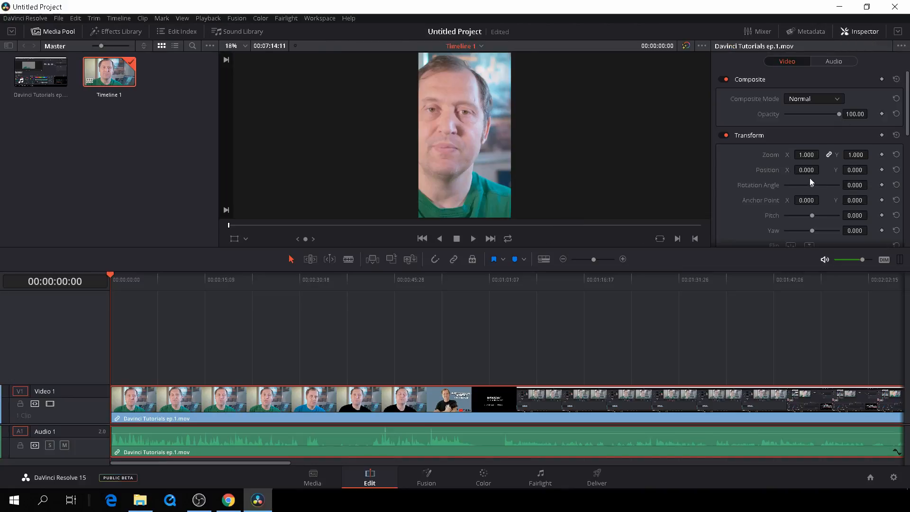
pyautogui.write('0.700')
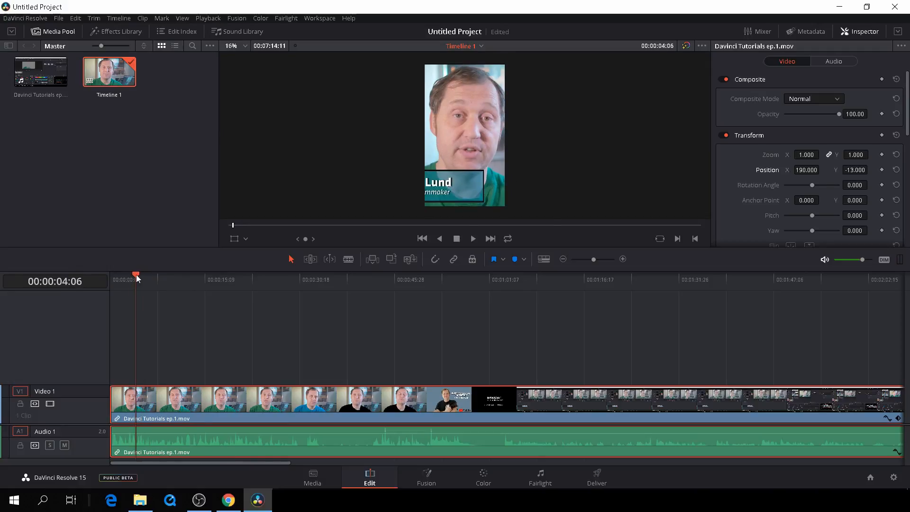
pyautogui.click(492, 274)
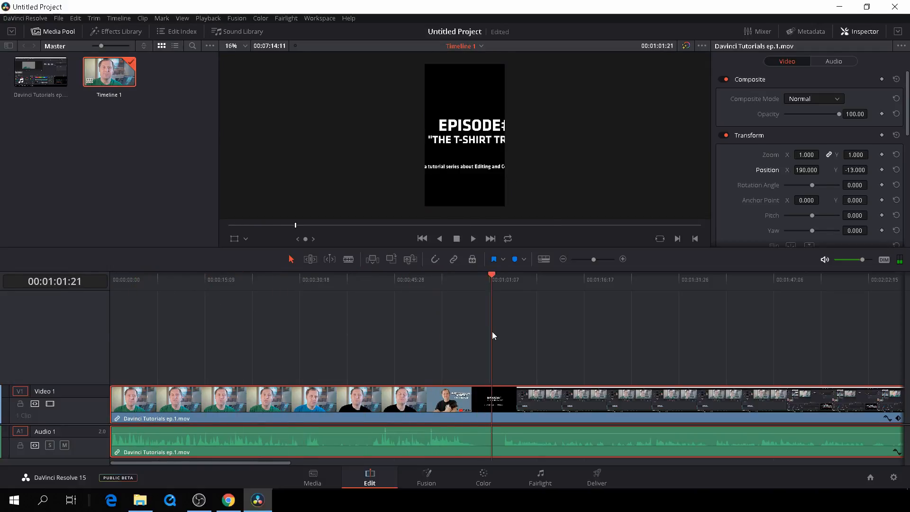
pyautogui.click(451, 276)
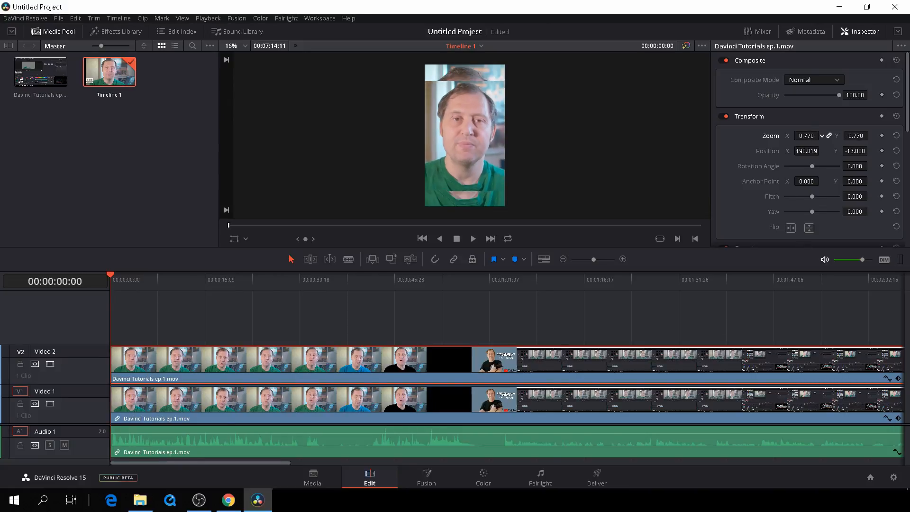
pyautogui.click(806, 135)
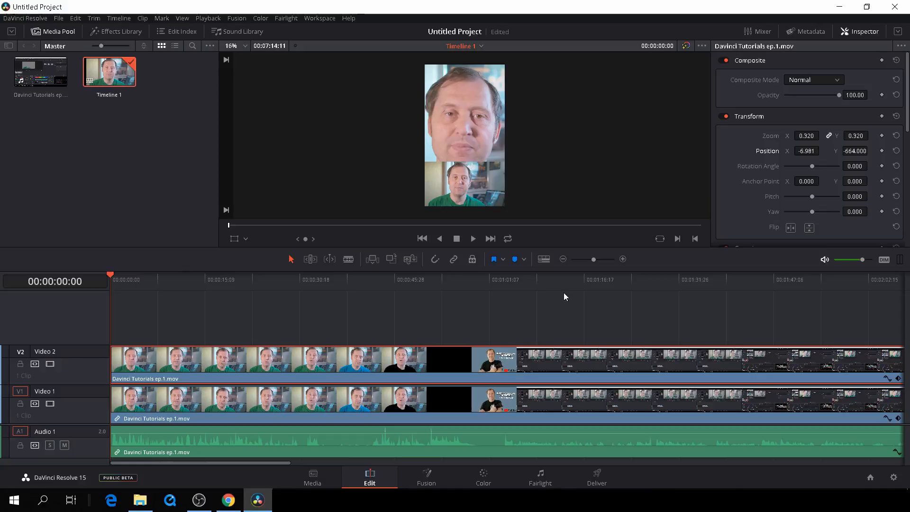
pyautogui.moveTo(476, 182)
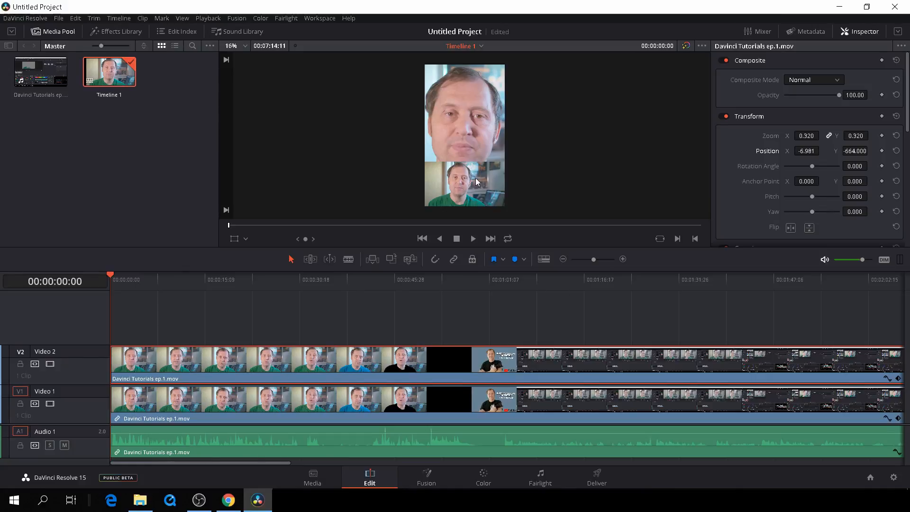
pyautogui.click(116, 31)
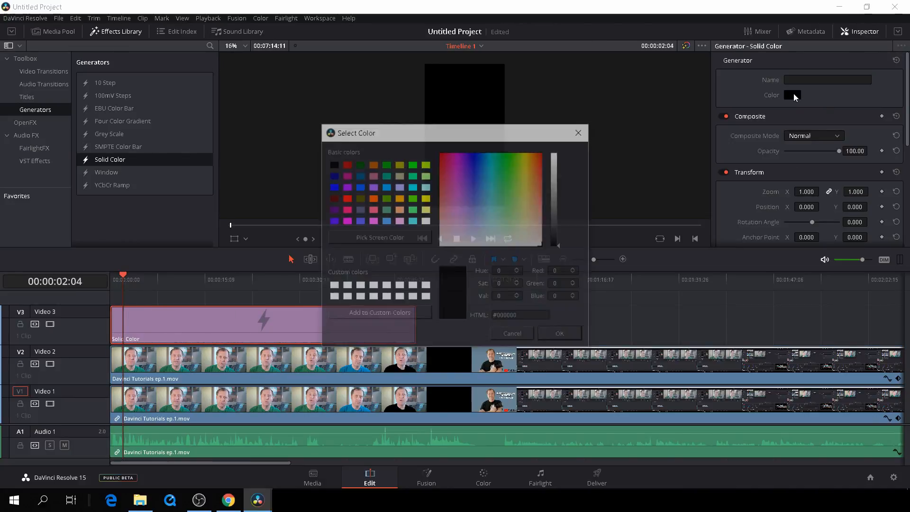
# - Set the Solid Color generator on Video 3 to white and preview the result
pyautogui.click(558, 333)
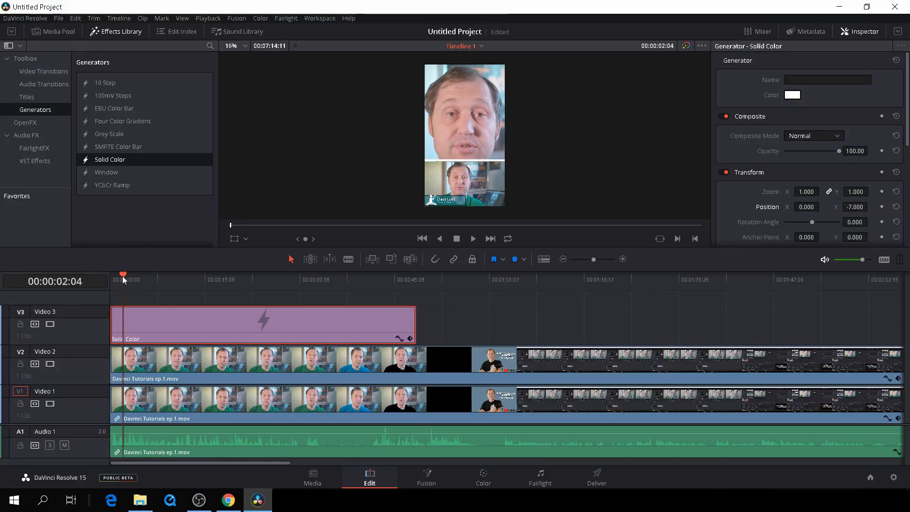
pyautogui.click(219, 279)
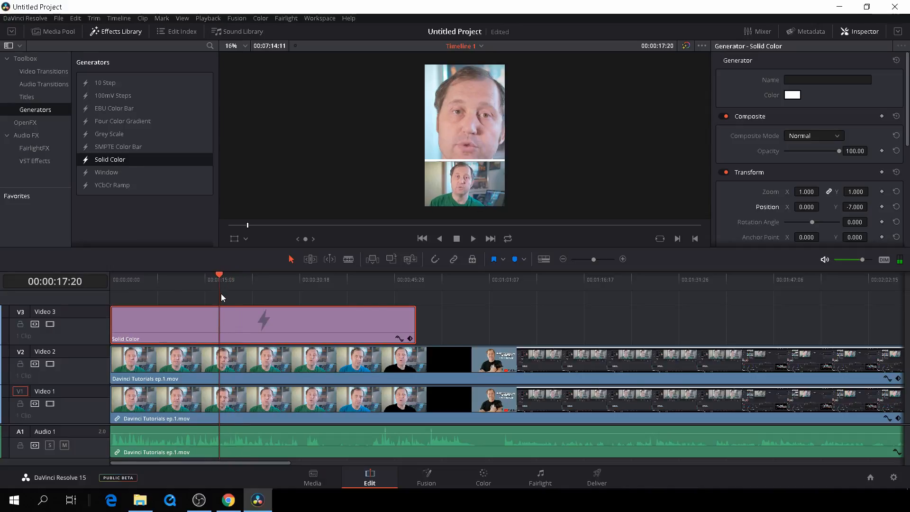